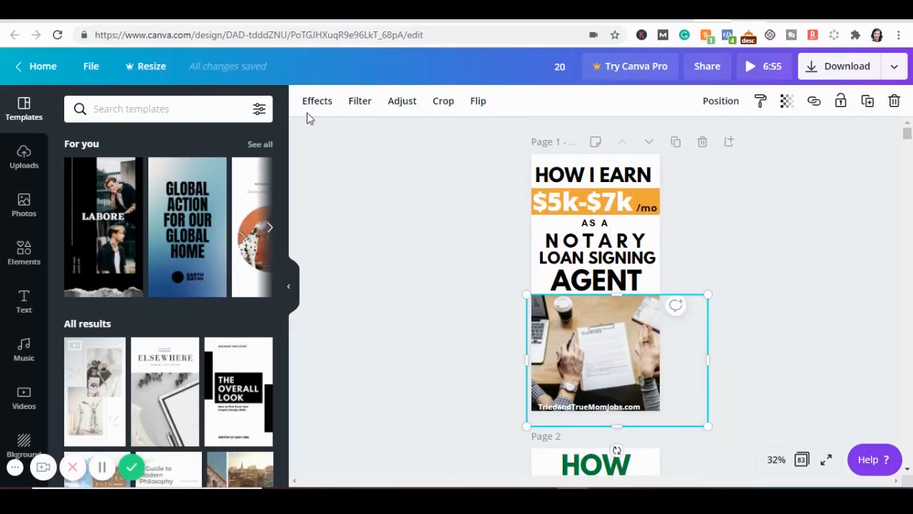
# Step: Attempt the Background Remover effect on the photo and dismiss the Try Canva Pro offer
pyautogui.click(317, 100)
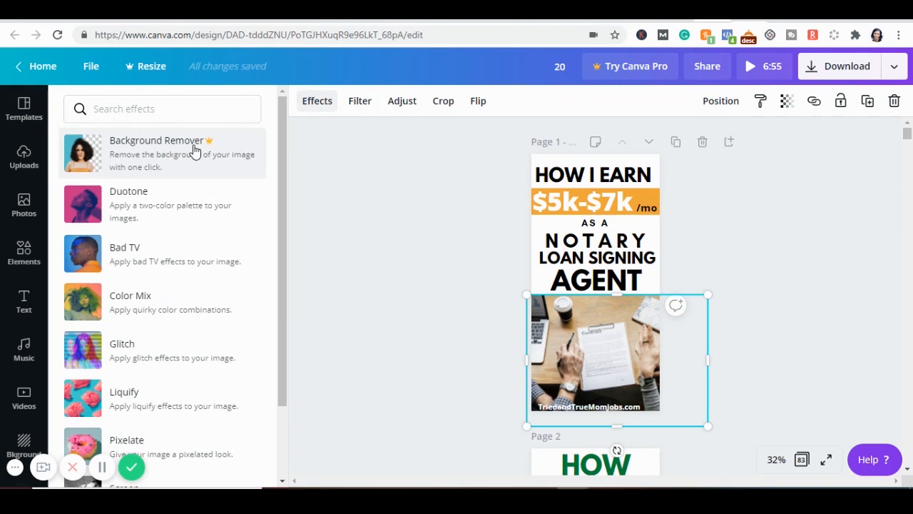
pyautogui.click(629, 65)
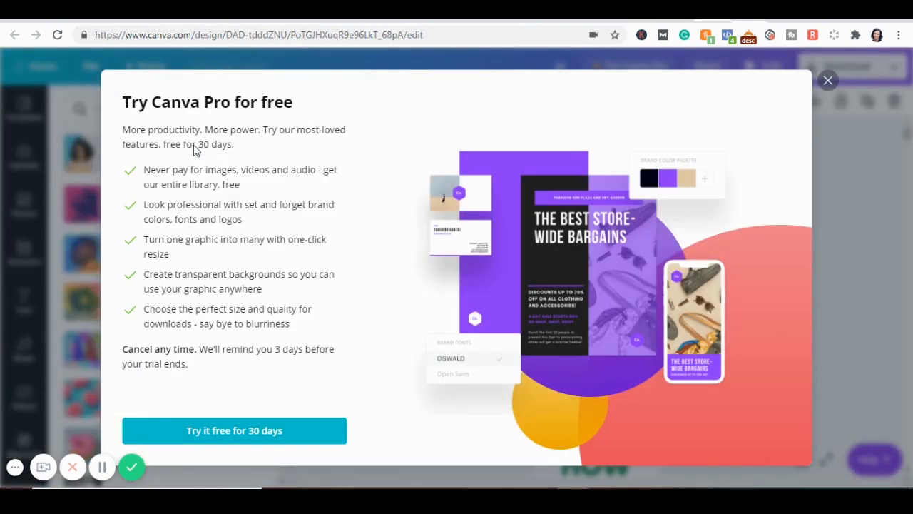
pyautogui.moveTo(819, 94)
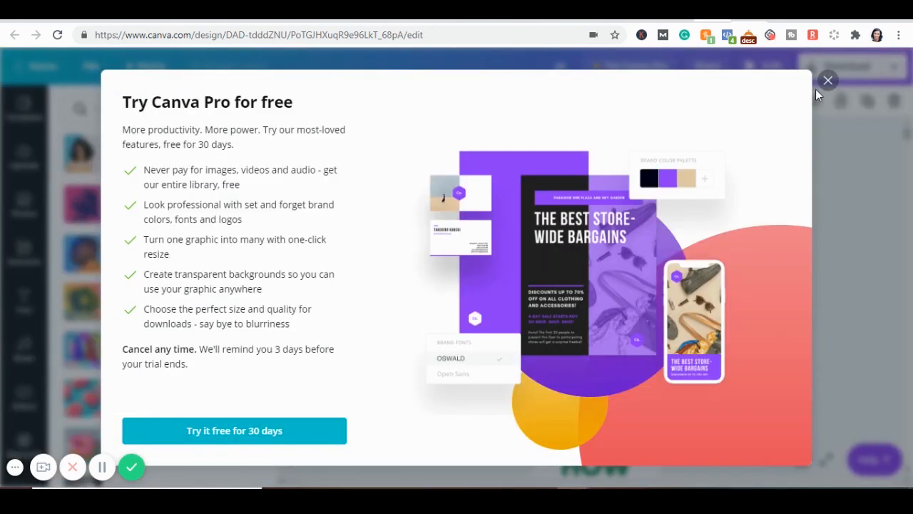
pyautogui.click(827, 79)
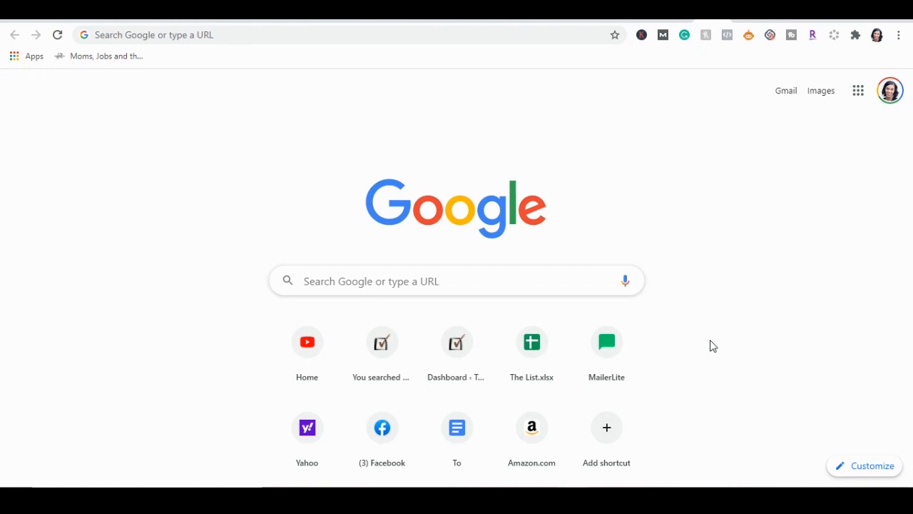
# Step: Navigate the browser to remove.bg
pyautogui.write('remove.bg')
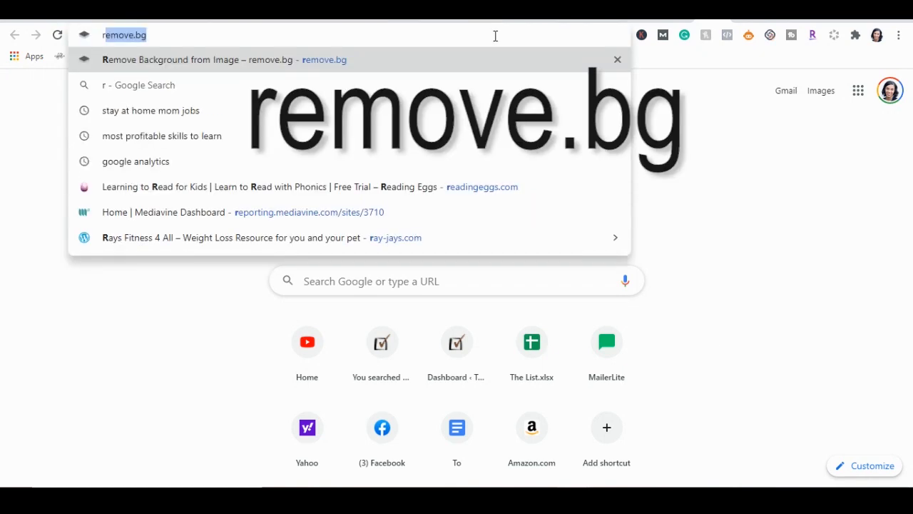
pyautogui.press('Backspace')
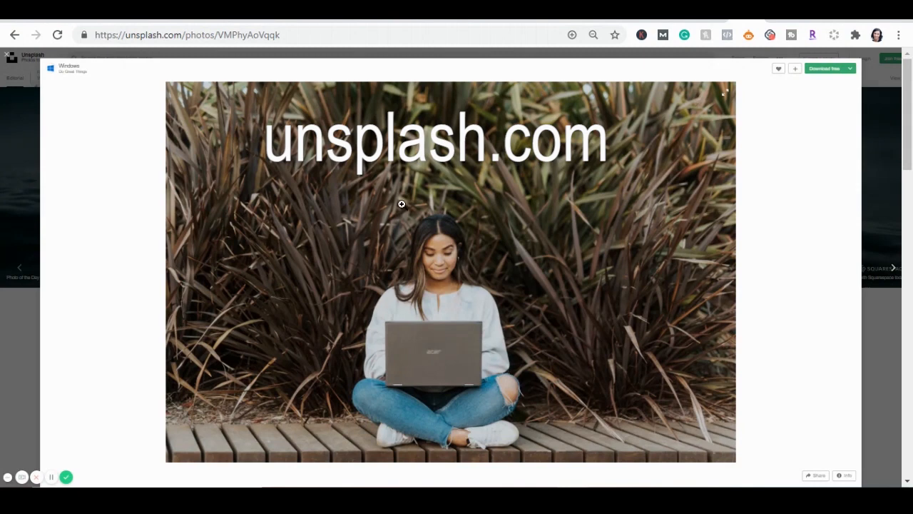
pyautogui.moveTo(528, 274)
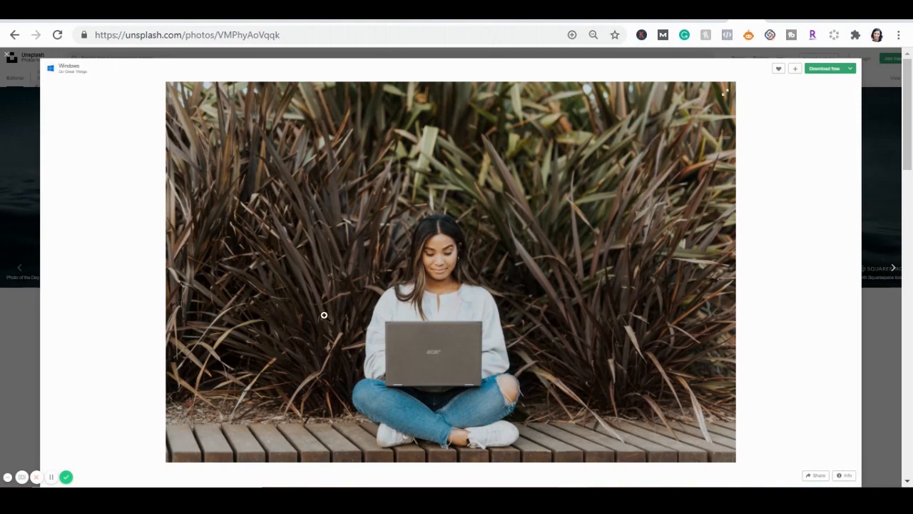
pyautogui.moveTo(471, 330)
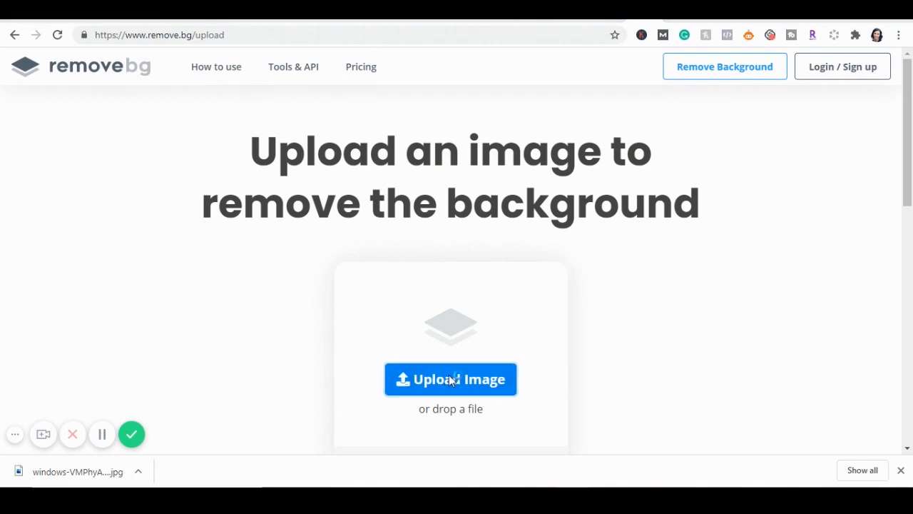
# Step: Upload the downloaded laptop photo to remove.bg and download the background-free cut-out
pyautogui.click(451, 379)
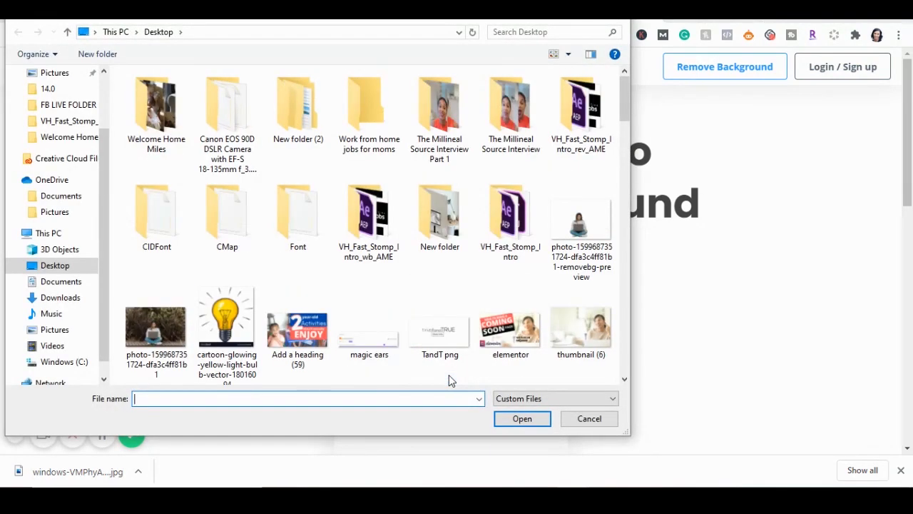
pyautogui.click(522, 419)
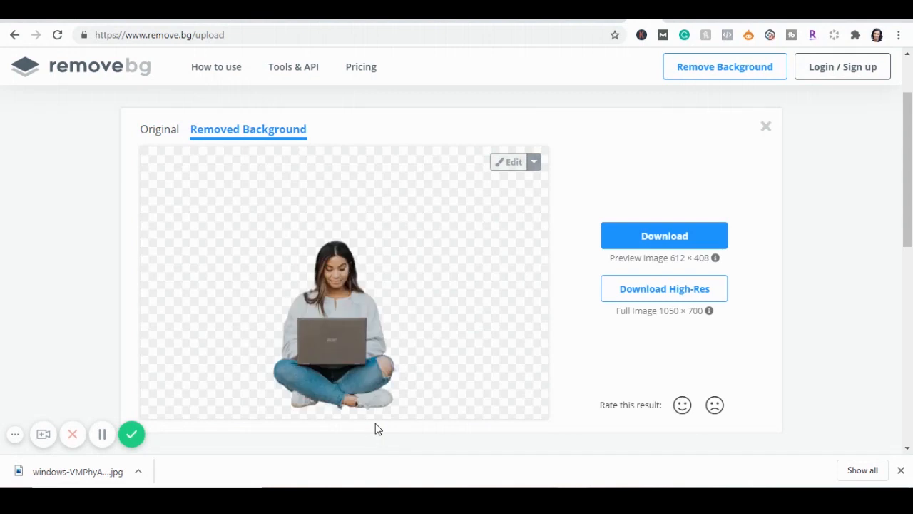
pyautogui.moveTo(476, 352)
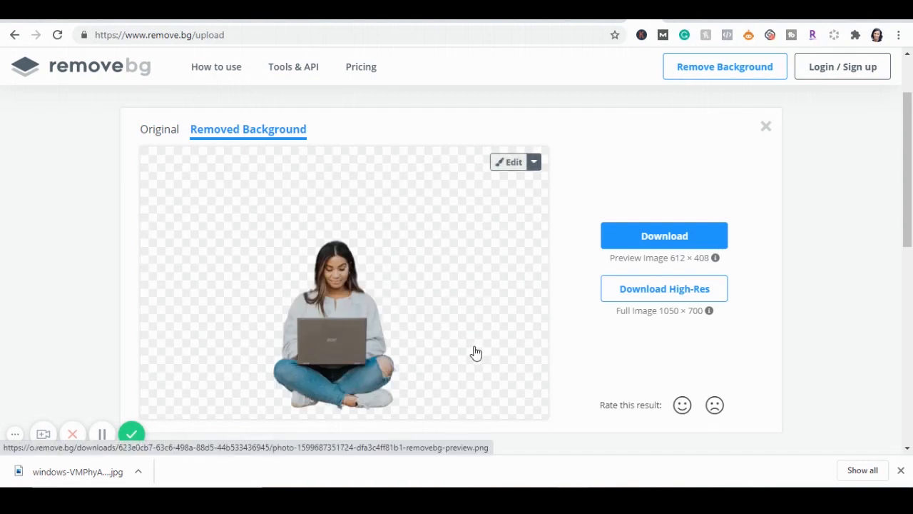
pyautogui.moveTo(465, 334)
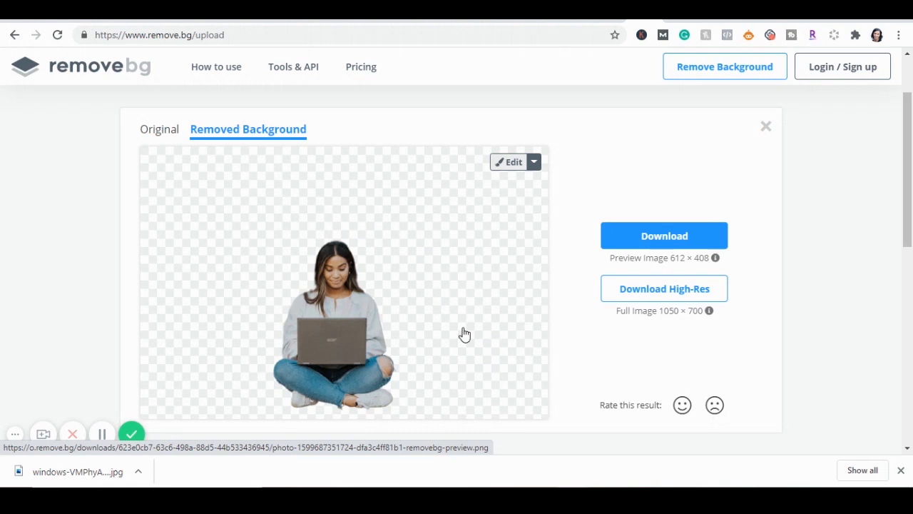
pyautogui.moveTo(368, 360)
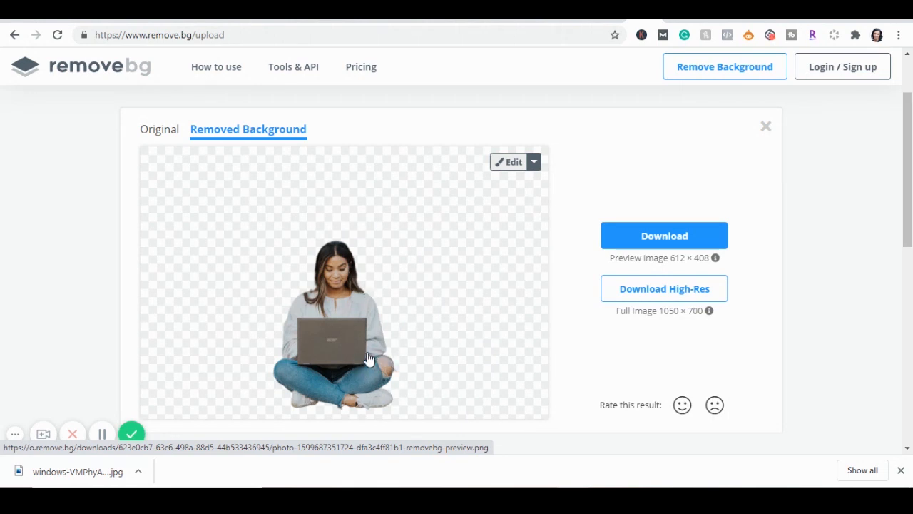
pyautogui.moveTo(338, 337)
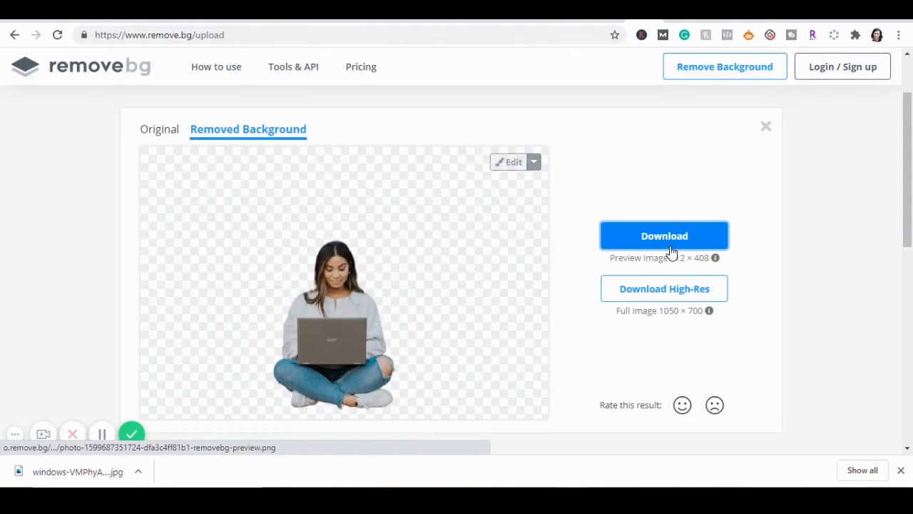
pyautogui.click(665, 235)
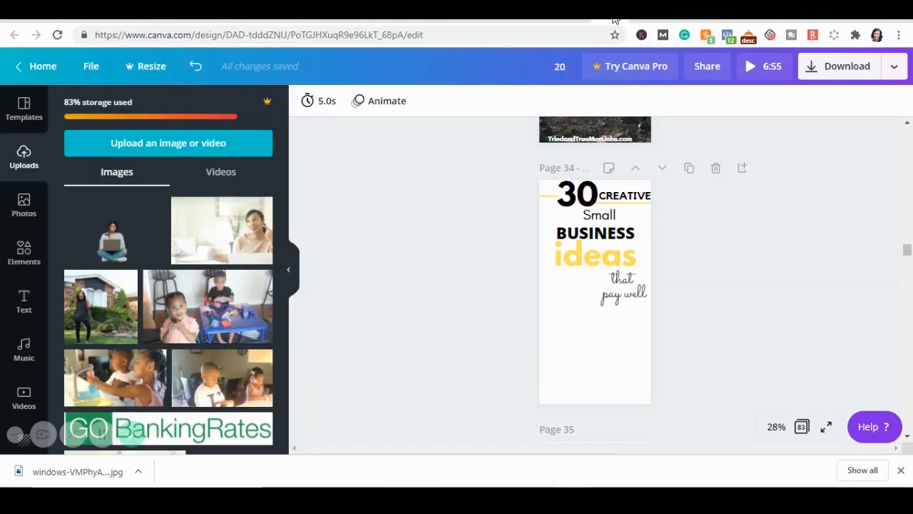
# Step: Upload the removebg-preview cut-out, add it to the pin, and enlarge it at the page bottom
pyautogui.click(168, 143)
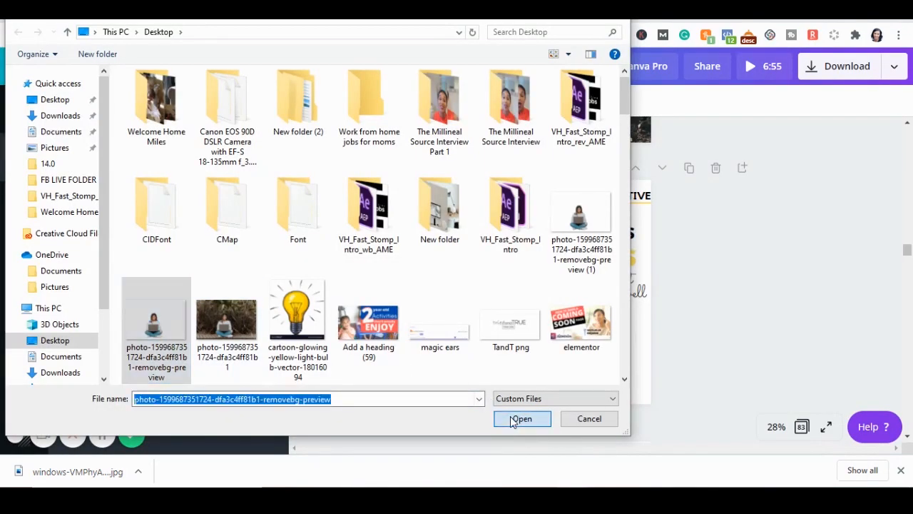
pyautogui.click(522, 420)
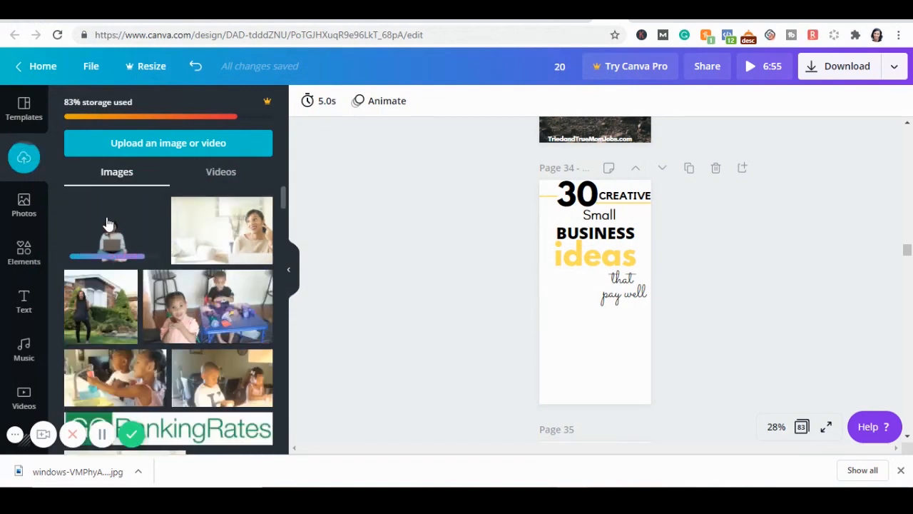
pyautogui.click(595, 291)
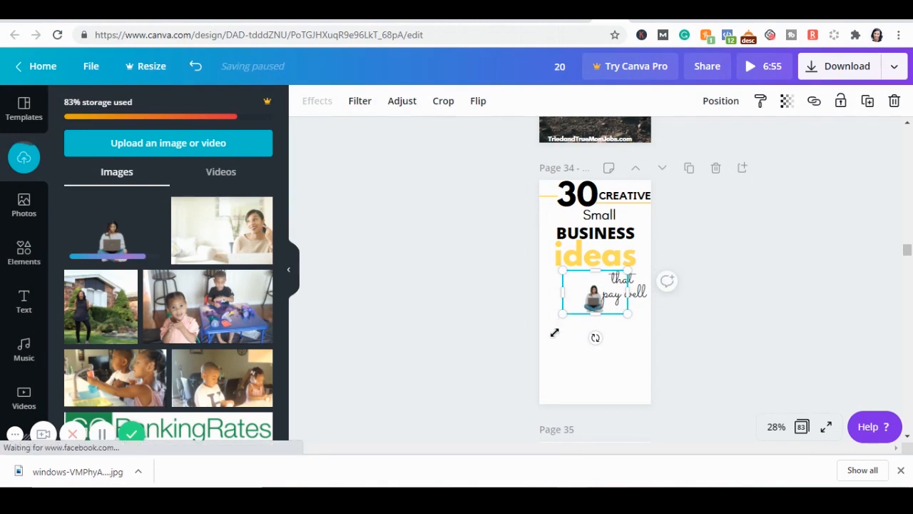
pyautogui.moveTo(628, 314); pyautogui.dragTo(628, 393)
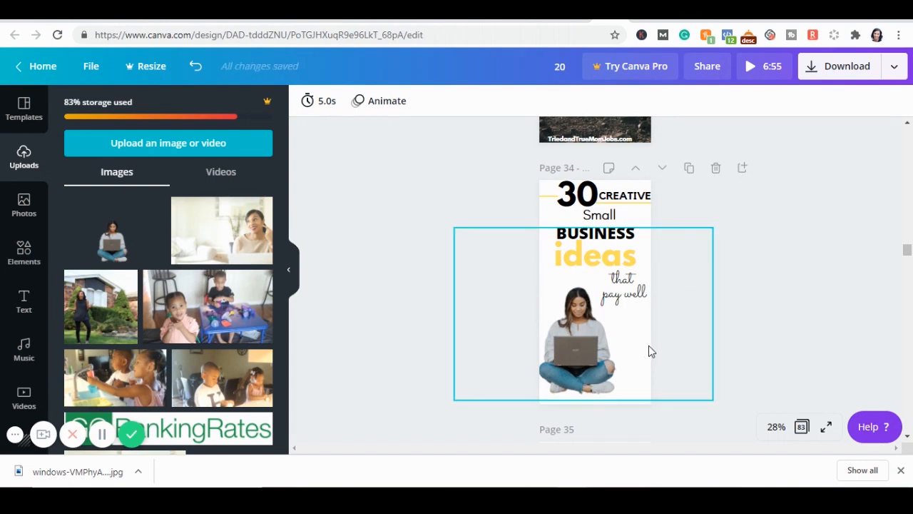
pyautogui.click(708, 346)
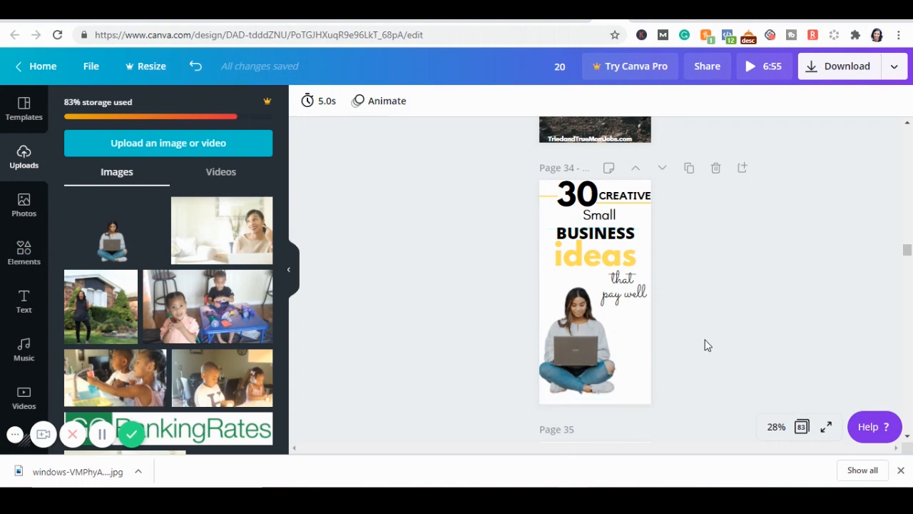